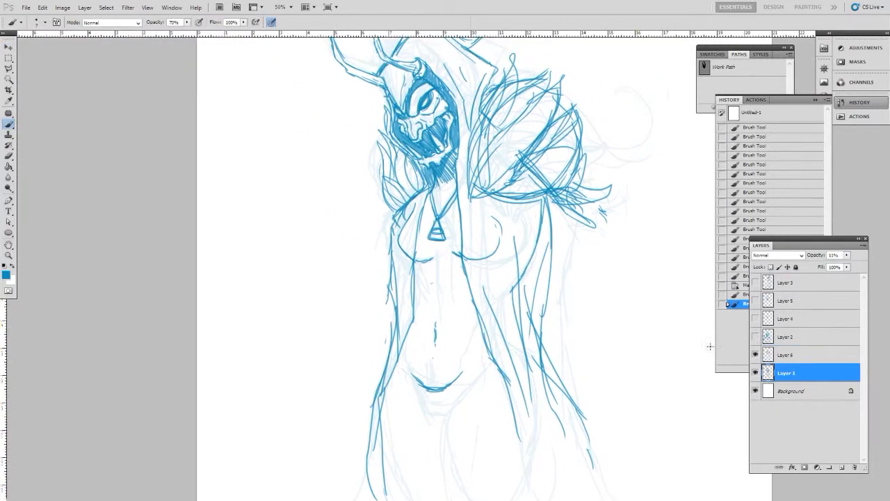
- Continue brushing over the rough blue sketch of the hooded, horned figure on Layer 1
{"action": "right_click", "coordinate": [445, 271]}
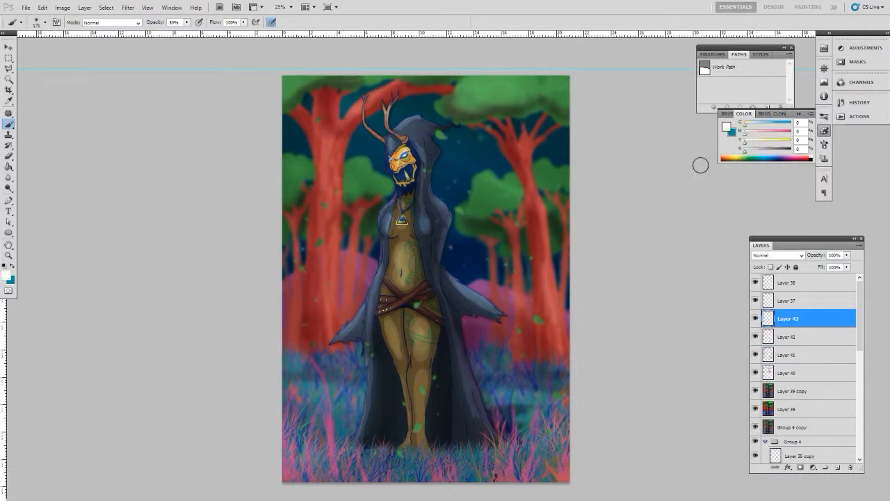
- Switch Layer 43's blend mode from Normal to Overlay
{"action": "left_click", "coordinate": [776, 254]}
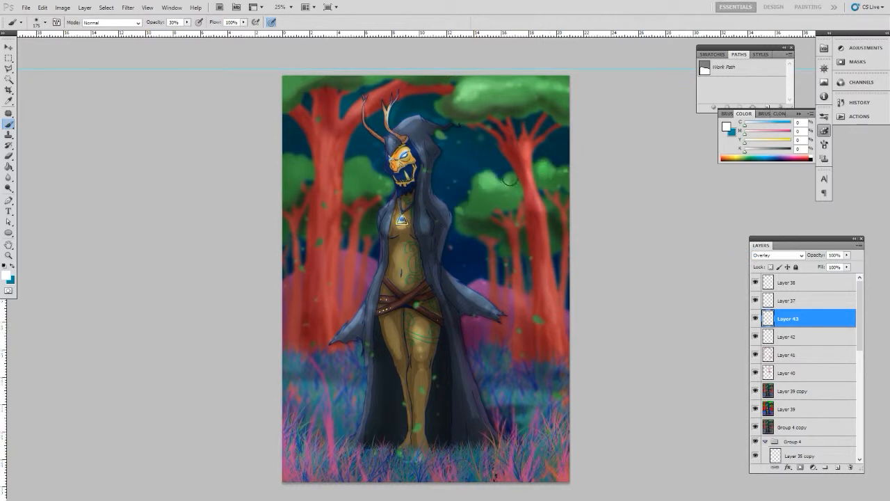